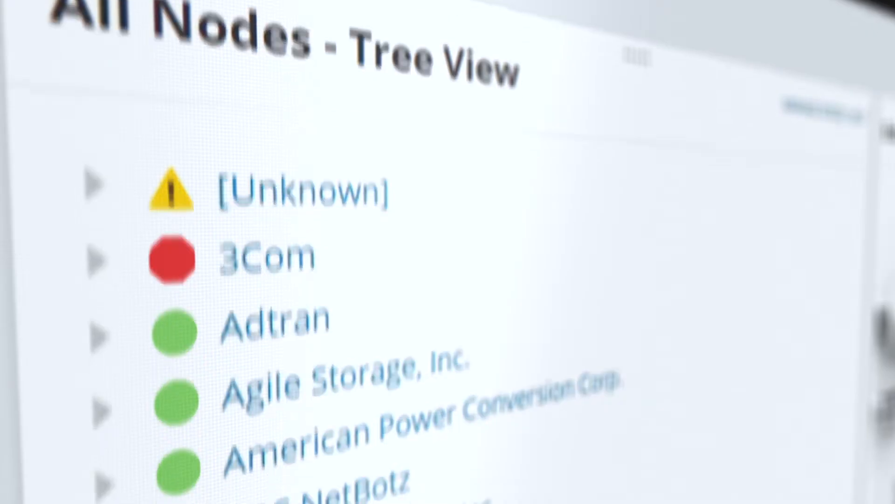
Scroll ew-3560e.lab.ew's details page down to its triggerable alerts and Interface Availability chart.
scroll(down, 3)
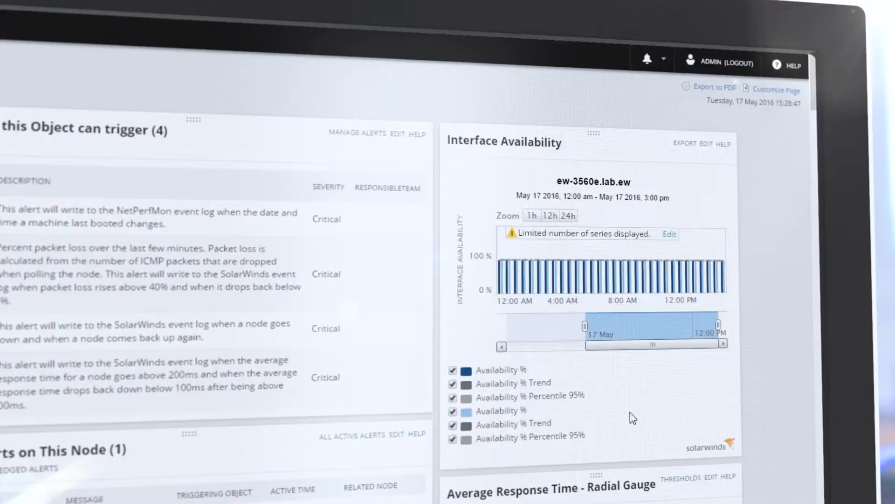
Scroll the DC0-A4R2-07-APIC-1 page to its Summary, Members and Map subviews.
scroll(down, 3)
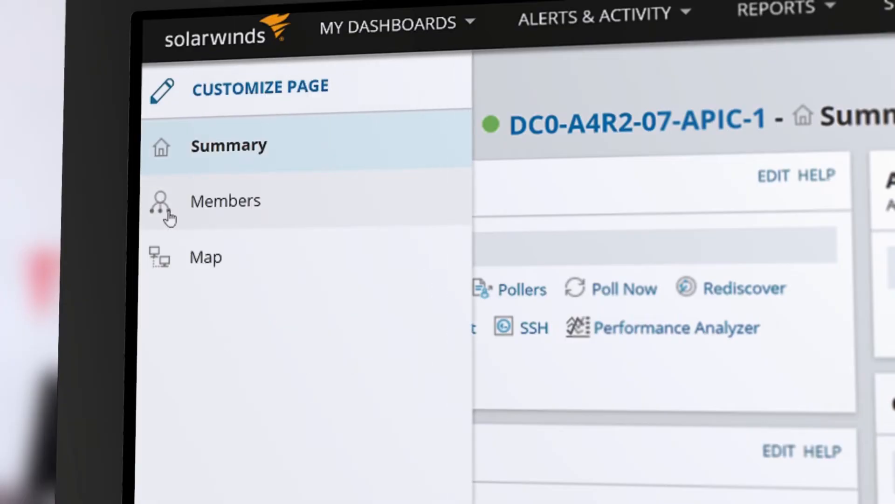
Expand Palo Alto Networks in All Nodes managed by NPM to show Up and Down groups.
click(225, 201)
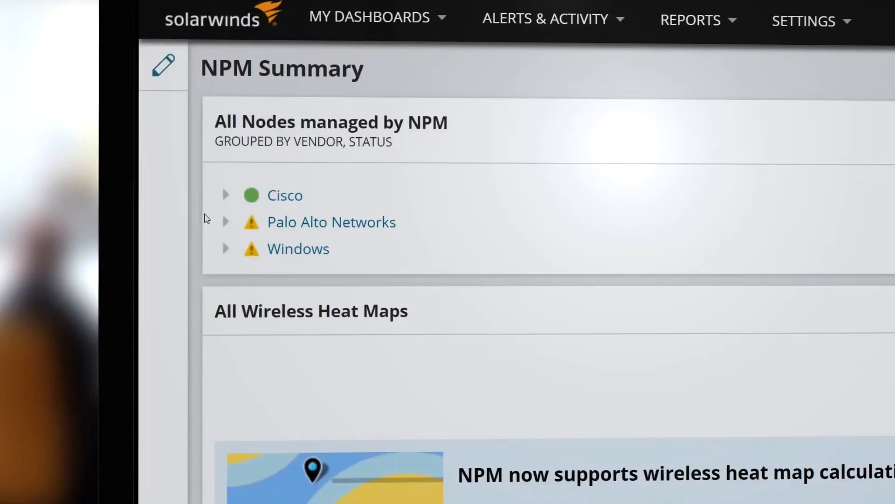
click(225, 221)
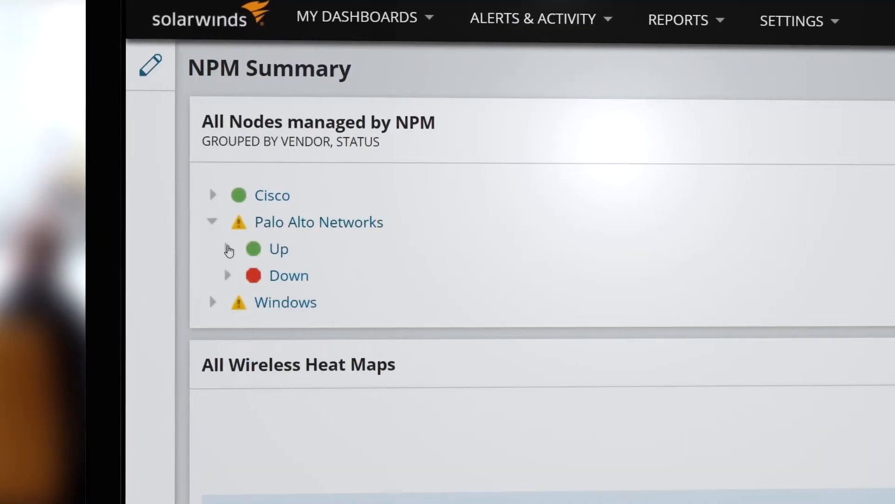